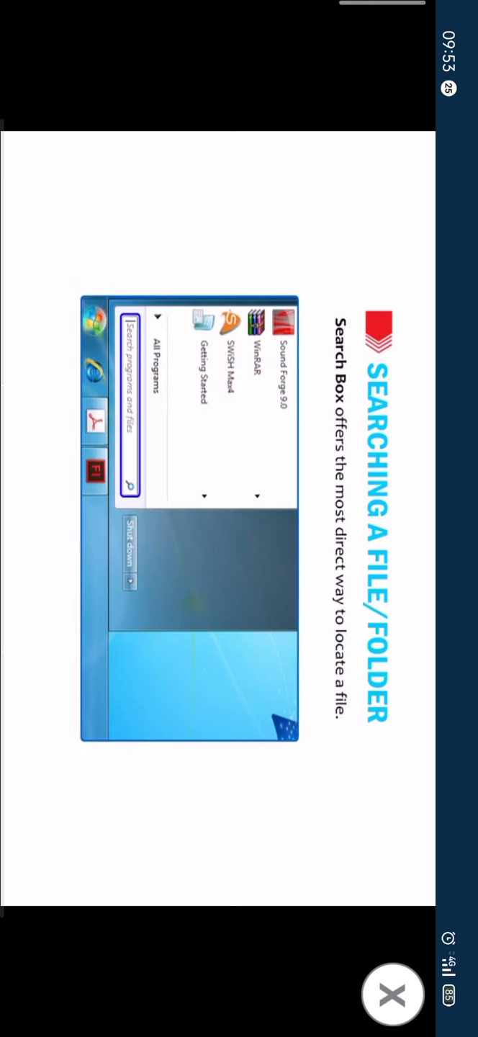
Enter 'Book' while the lesson plays past the Search Box slide to the Start button slide
text(Book)
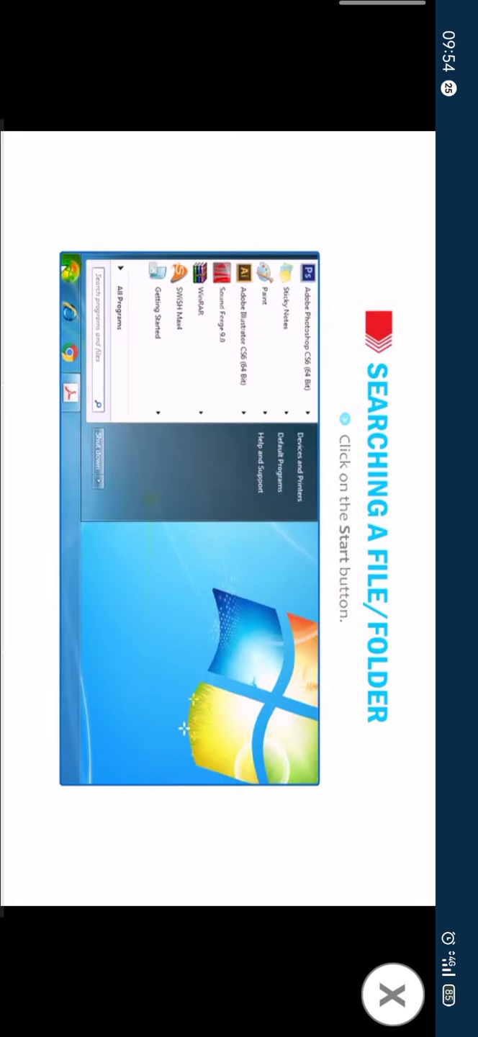
mouse_move(94, 281)
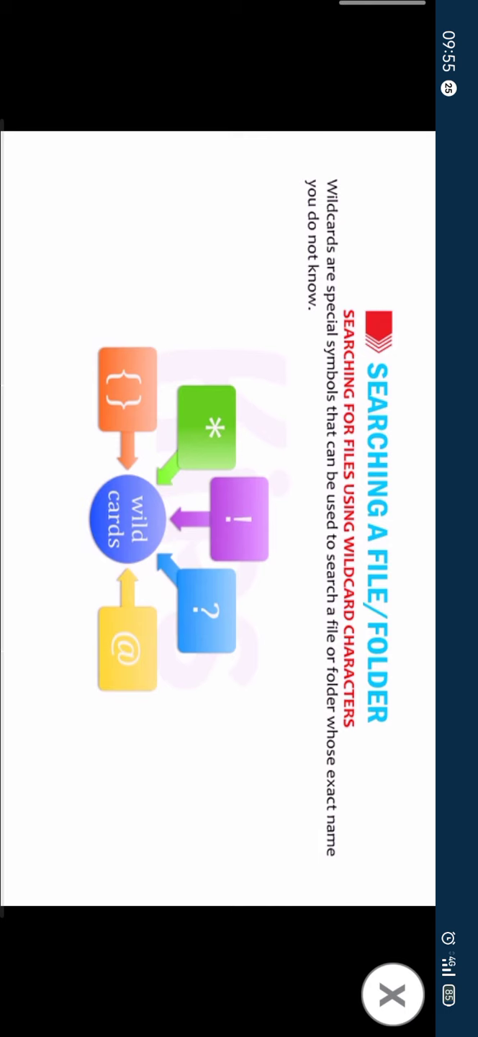
Tap the player while the wildcard slide plays until it names two wildcard characters
click(216, 504)
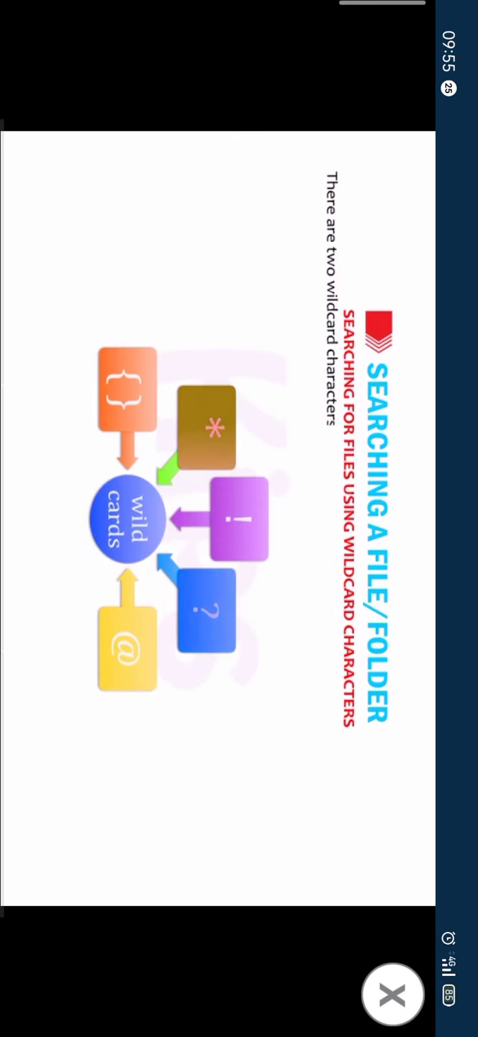